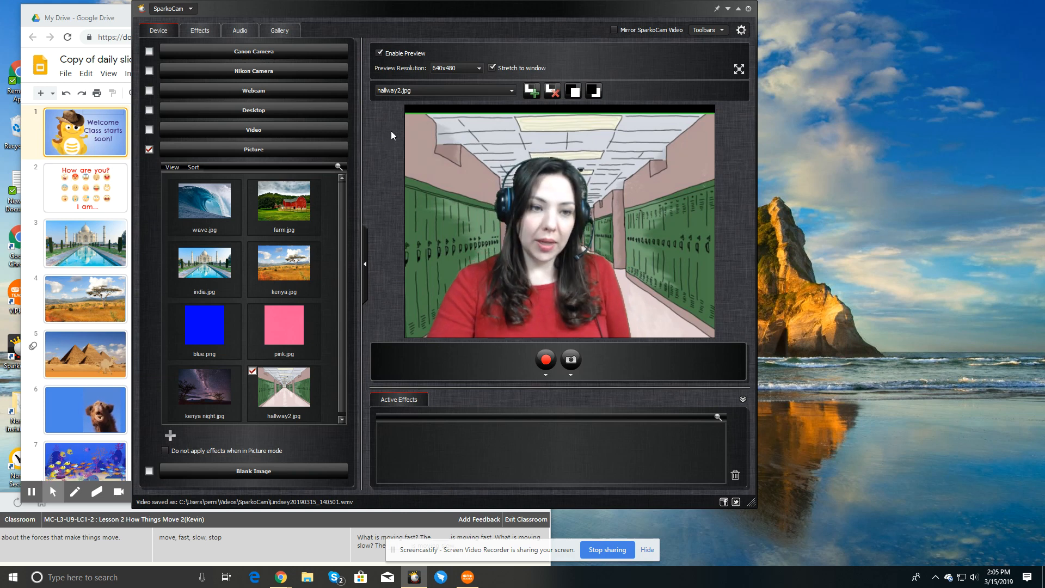
mouse_move(405, 209)
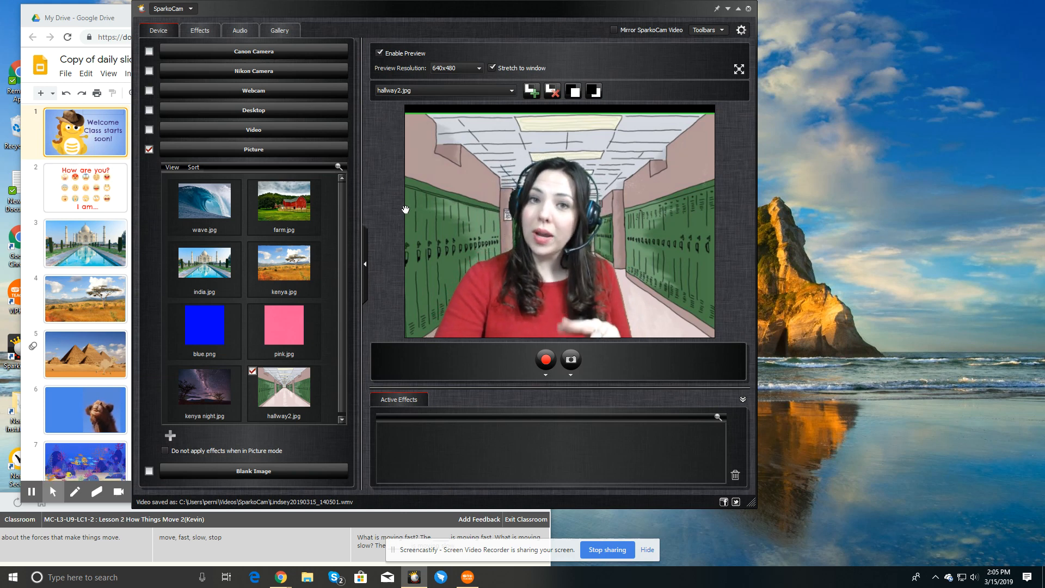
mouse_move(413, 233)
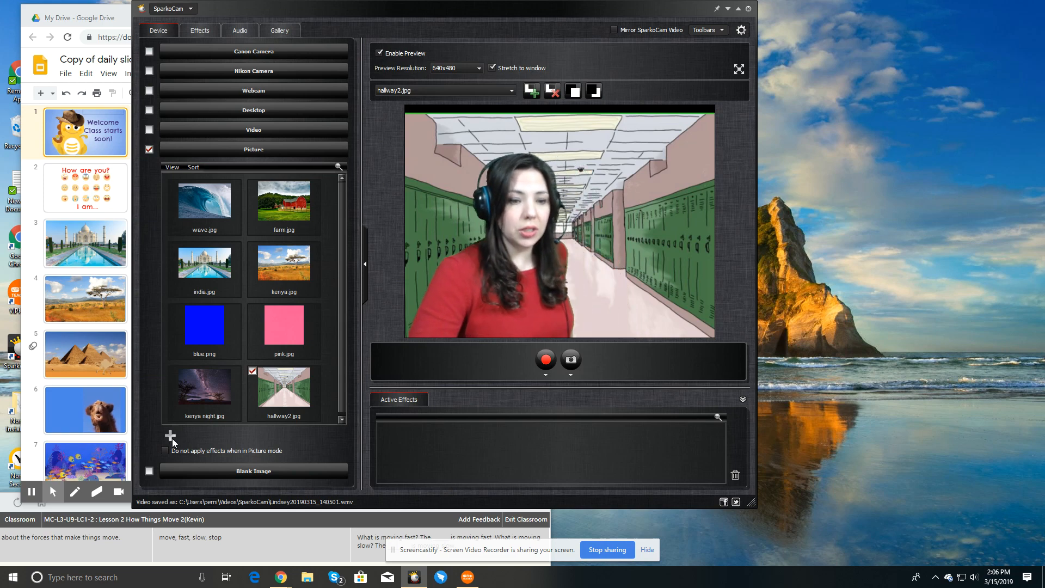
- Add the 'library' picture from the Open dialog to SparkoCam's background gallery
click(169, 436)
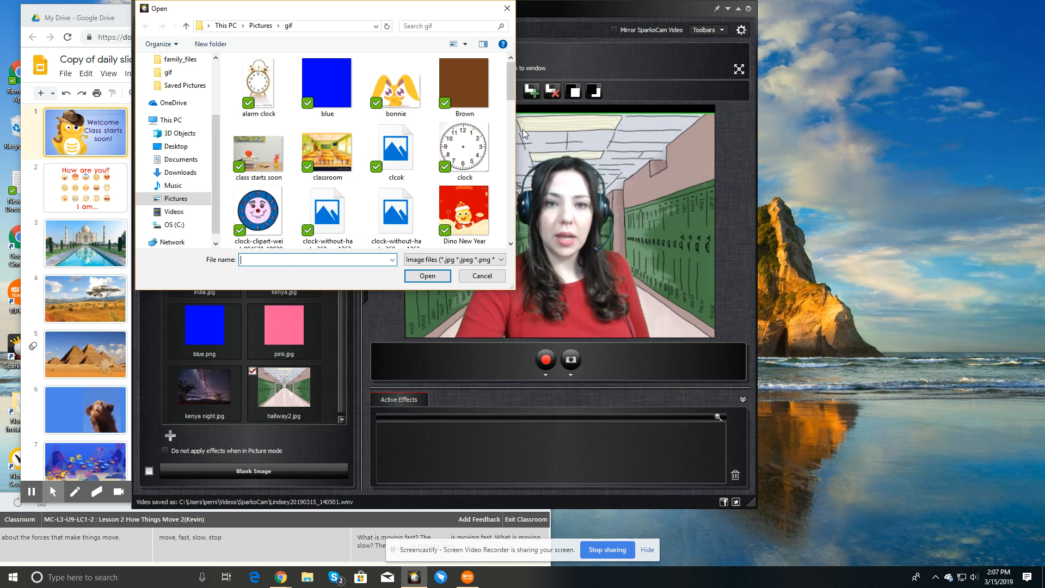
scroll(down, 3)
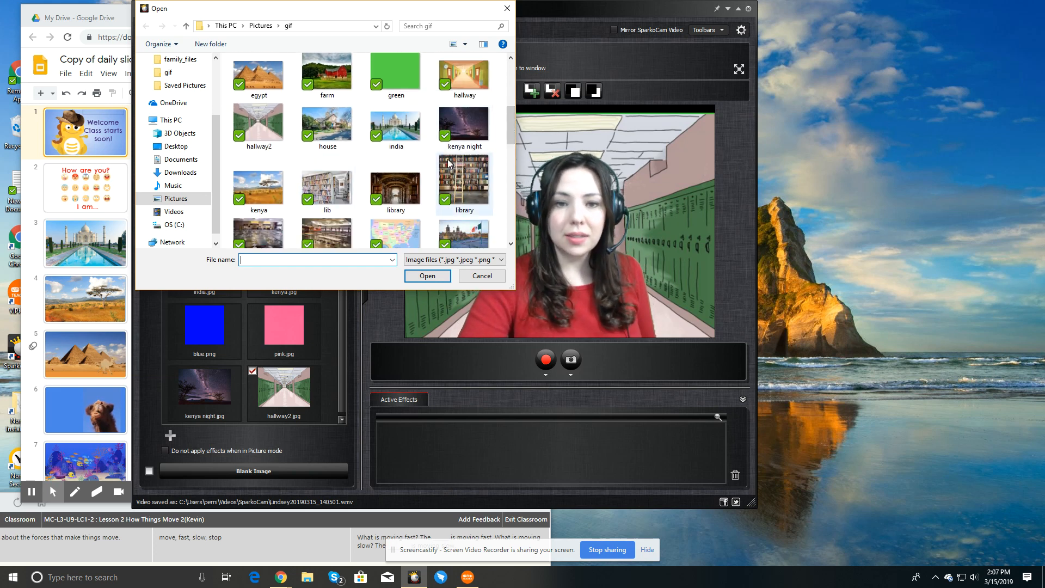
click(395, 186)
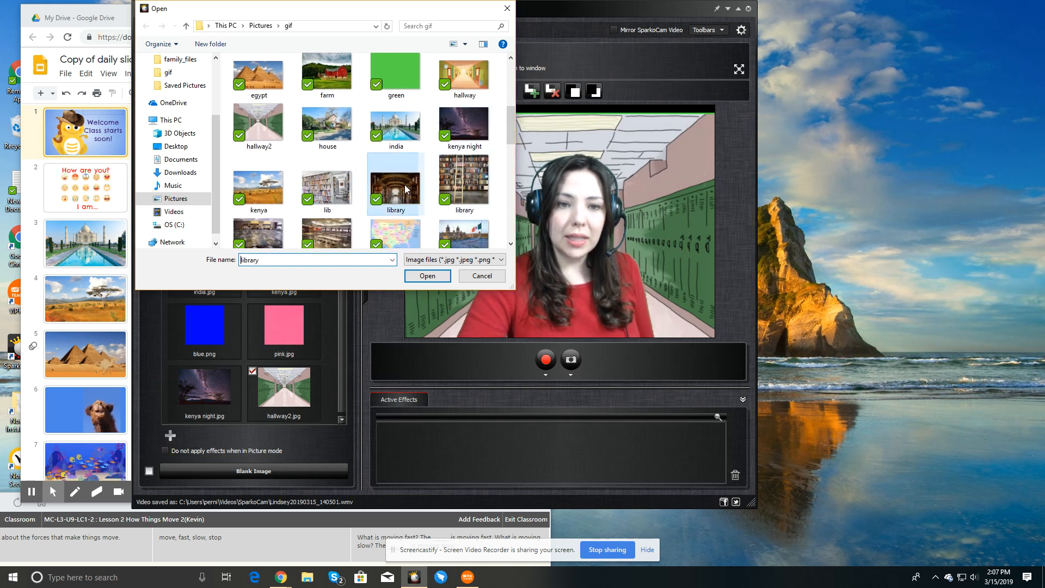
click(427, 276)
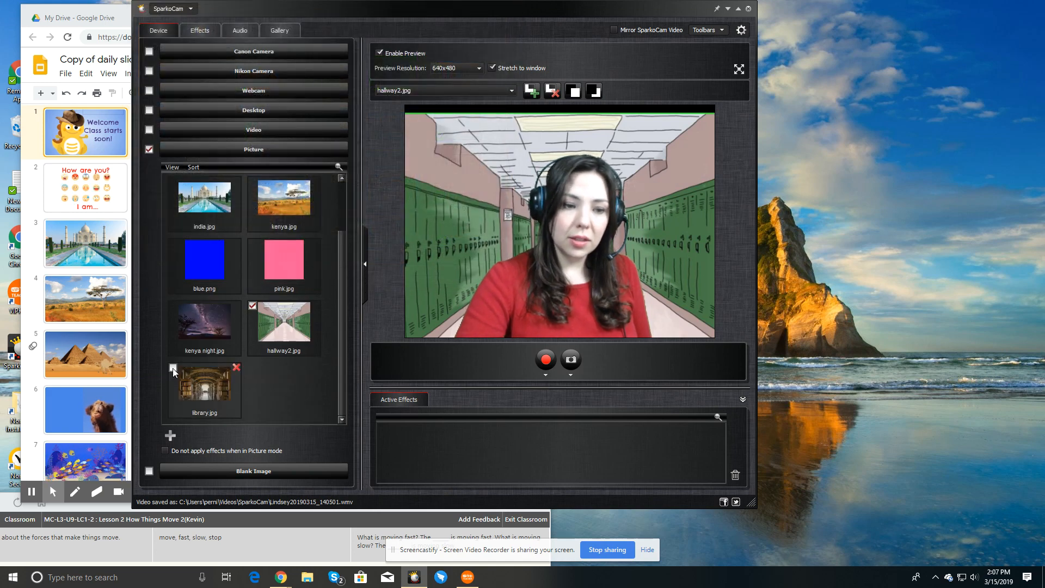
click(173, 368)
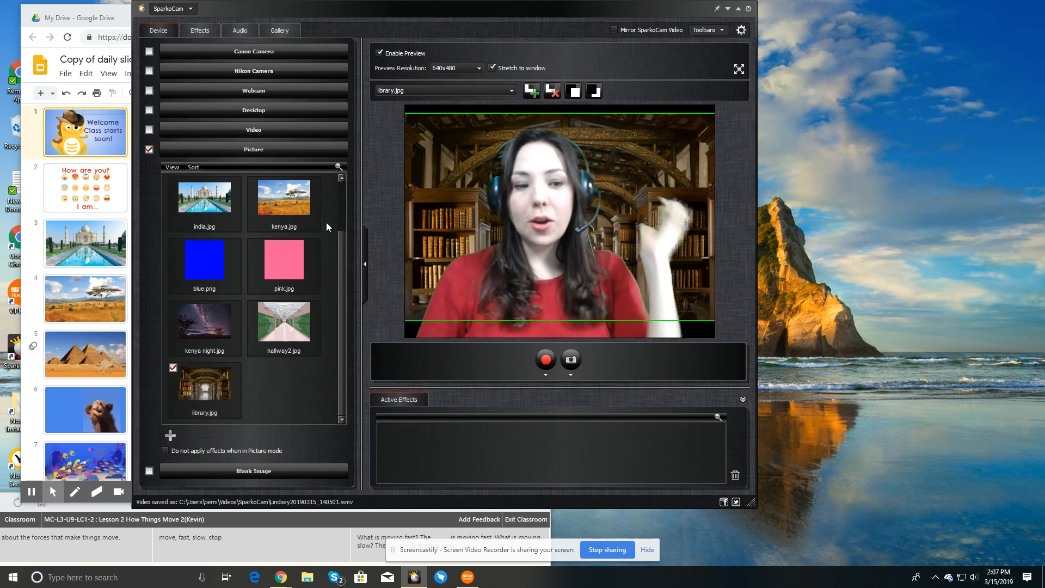
click(283, 259)
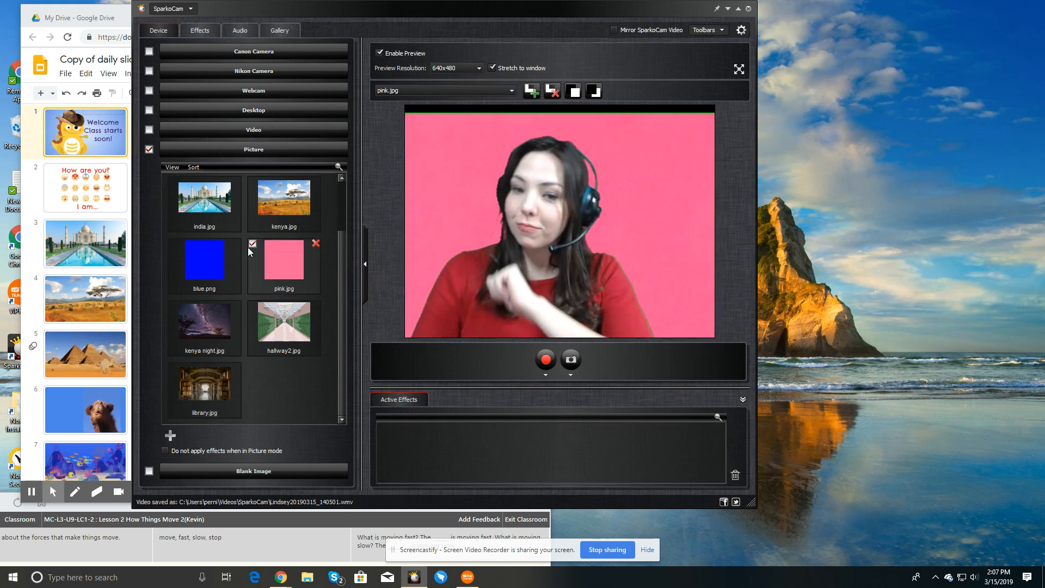
click(173, 244)
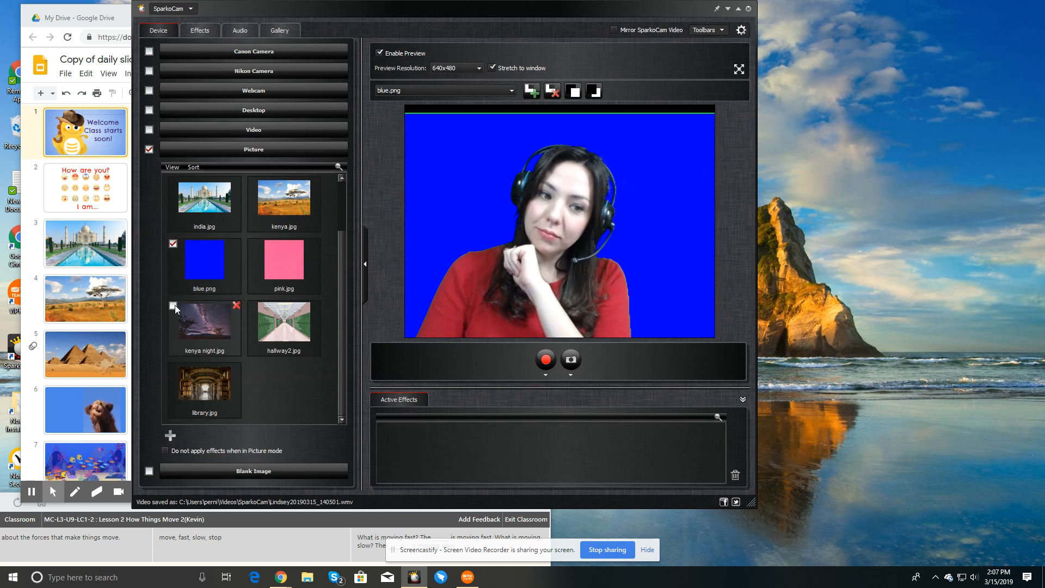
click(173, 305)
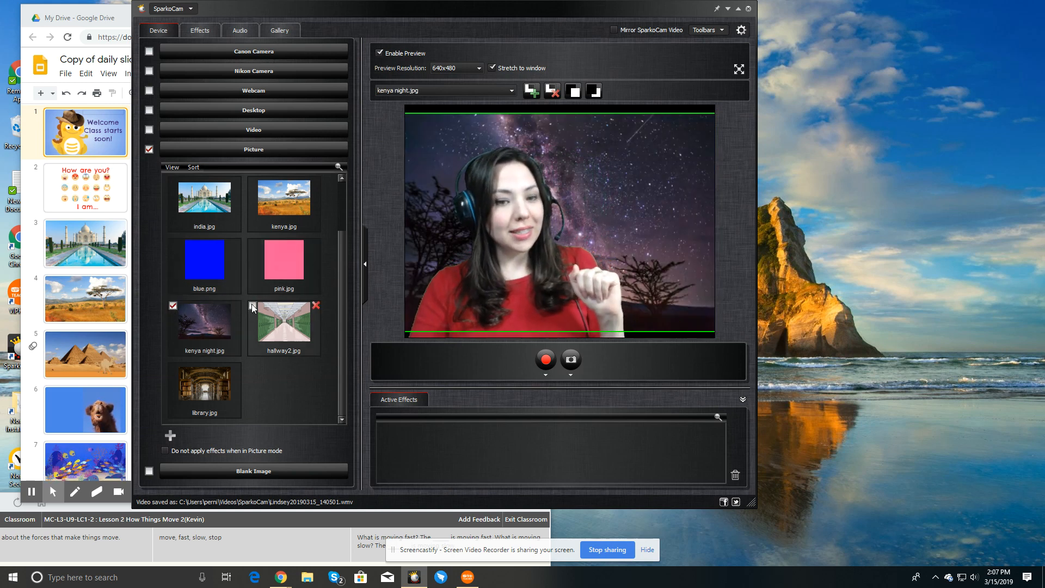
click(253, 305)
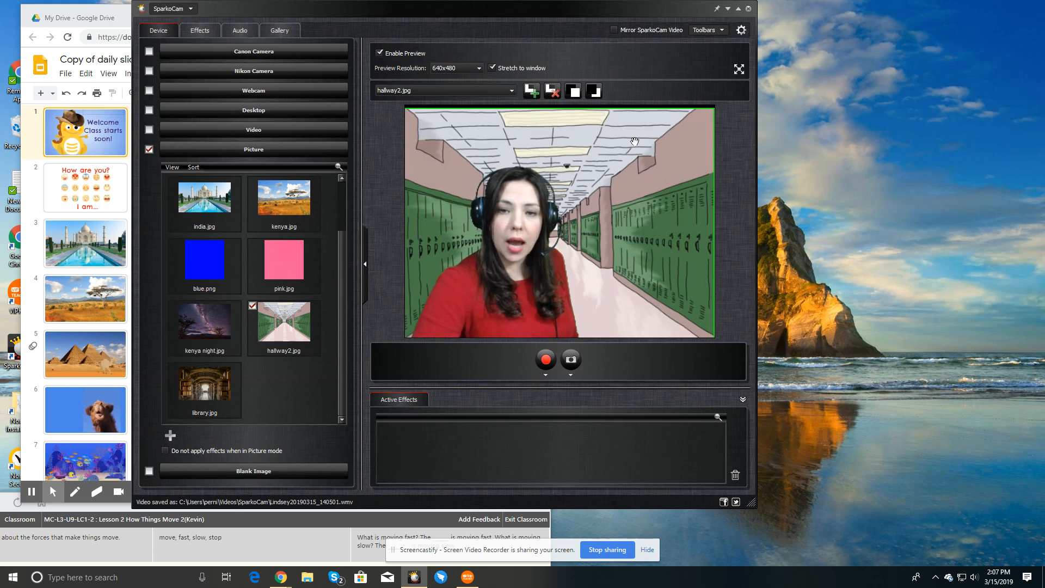
click(552, 91)
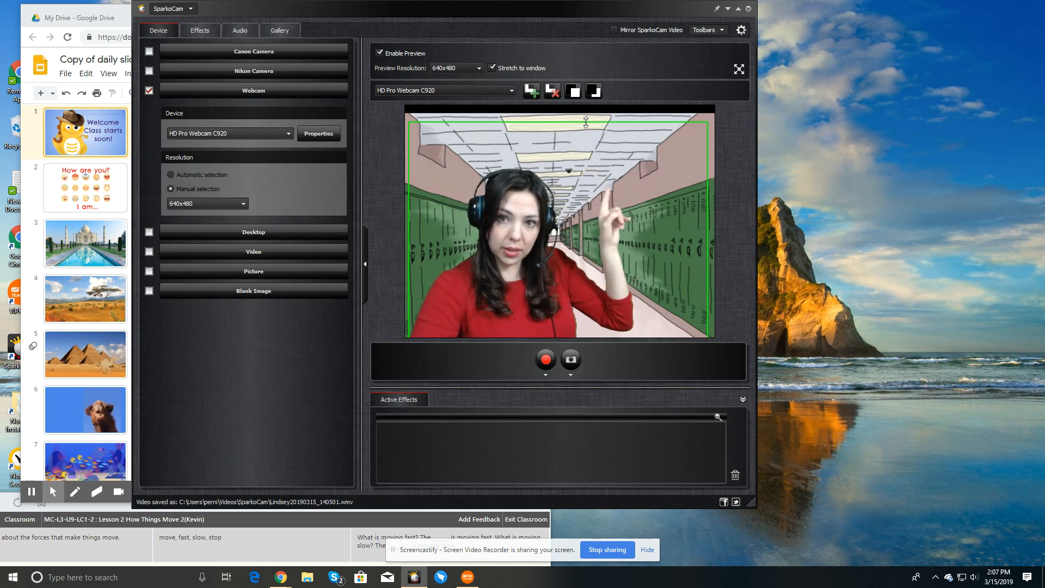
click(149, 150)
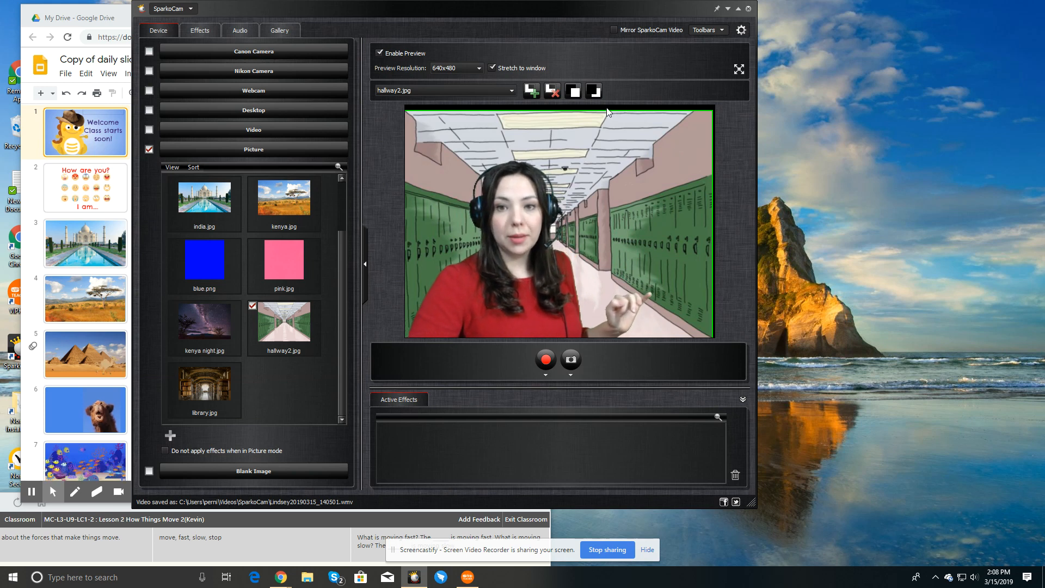
click(253, 90)
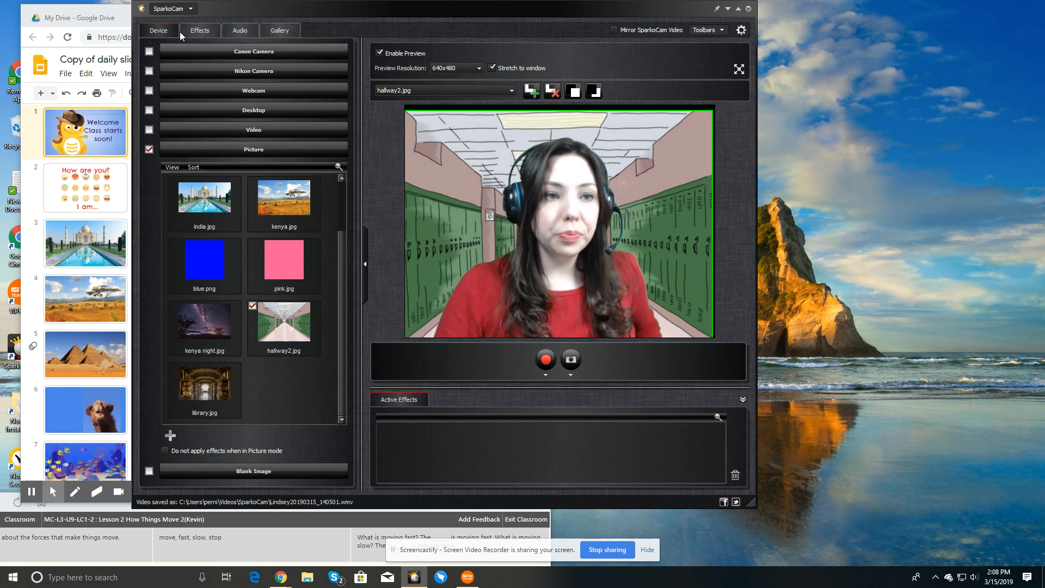
click(200, 30)
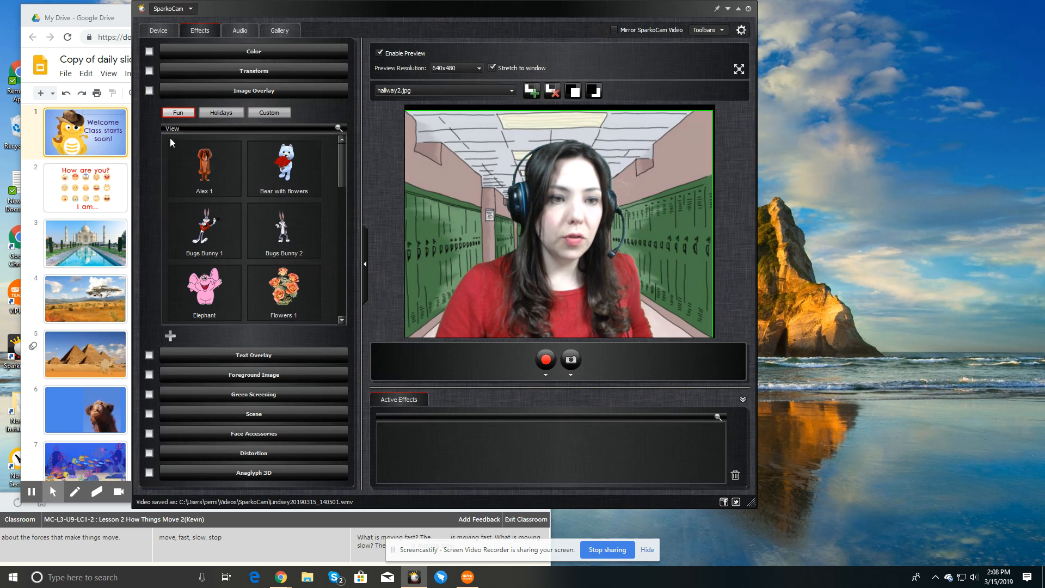
click(205, 165)
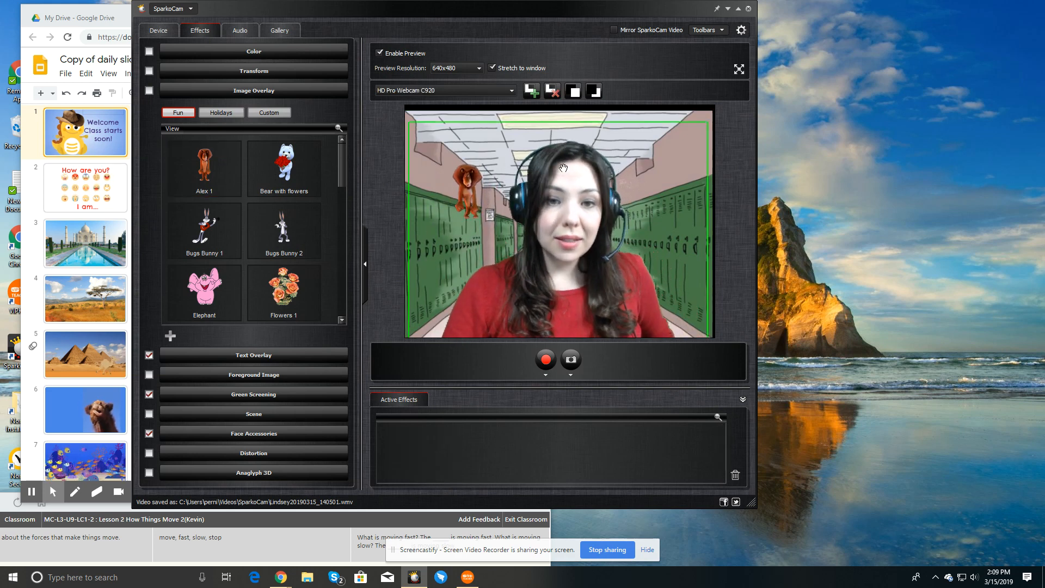
click(204, 164)
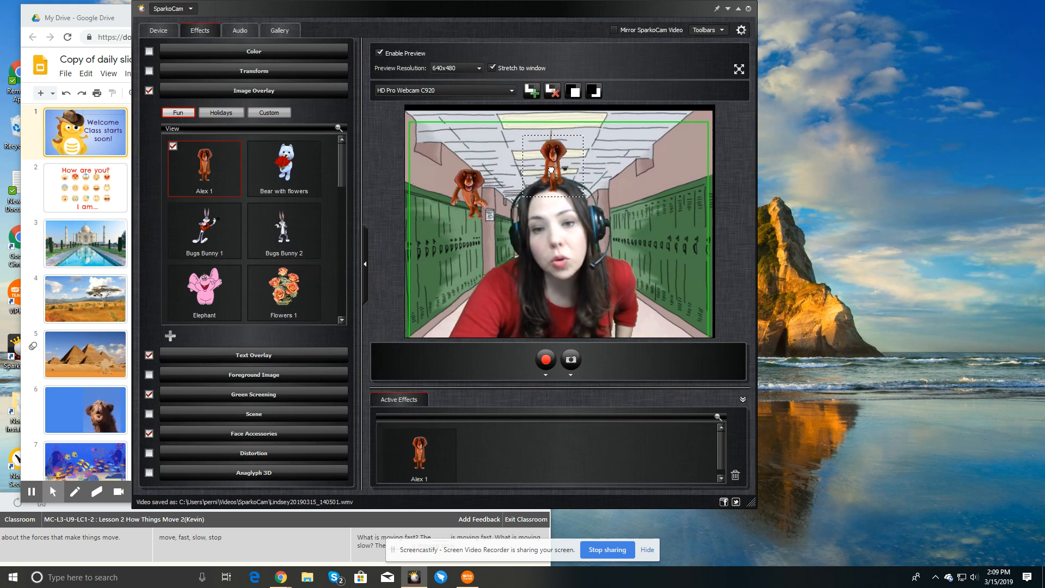
drag(550, 167, 664, 167)
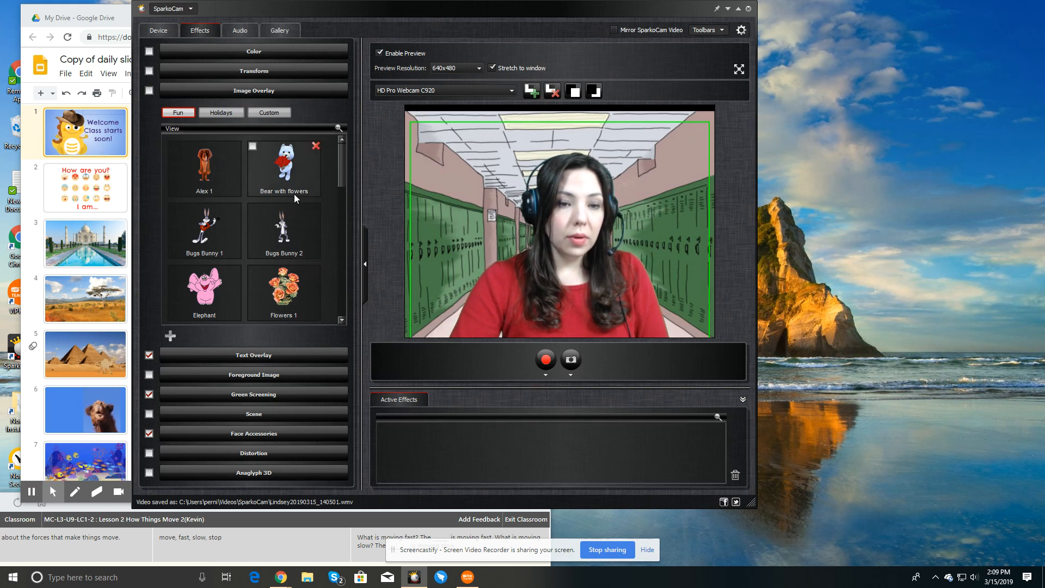
mouse_move(155, 44)
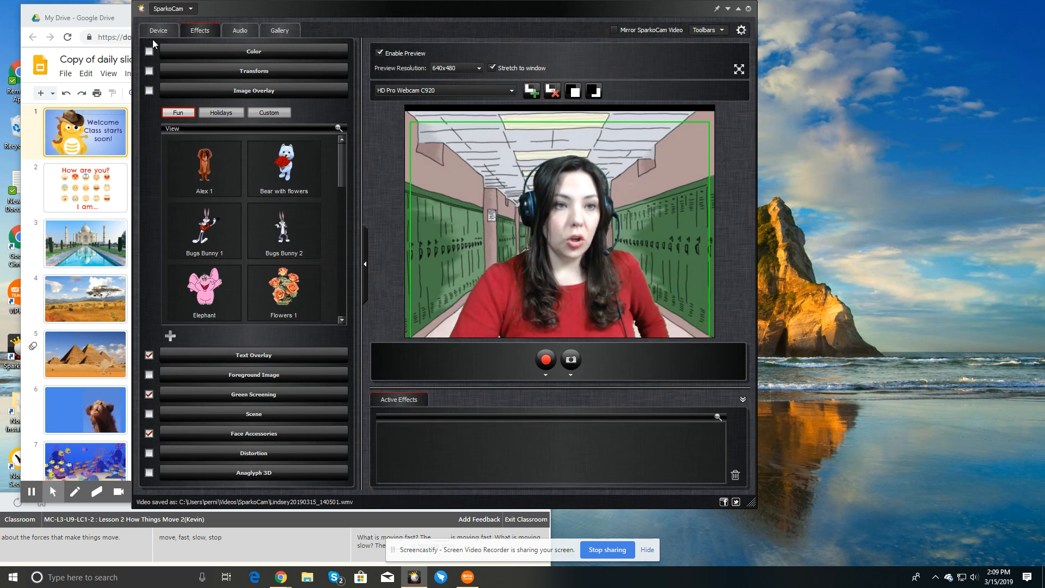
click(158, 31)
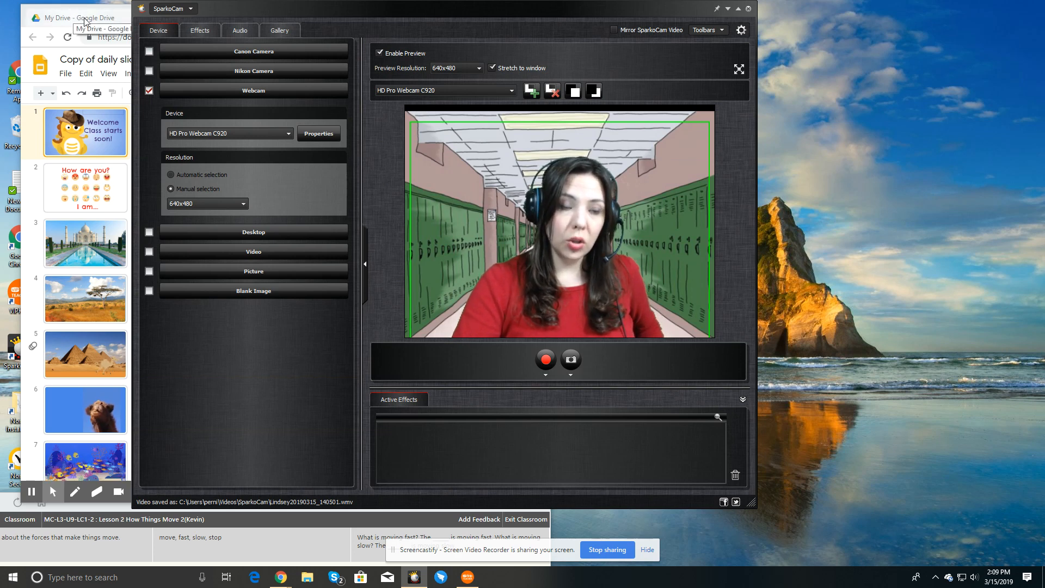
- In Chrome, open 'Copy of daily slide classroom today' from Drive Quick Access
click(84, 17)
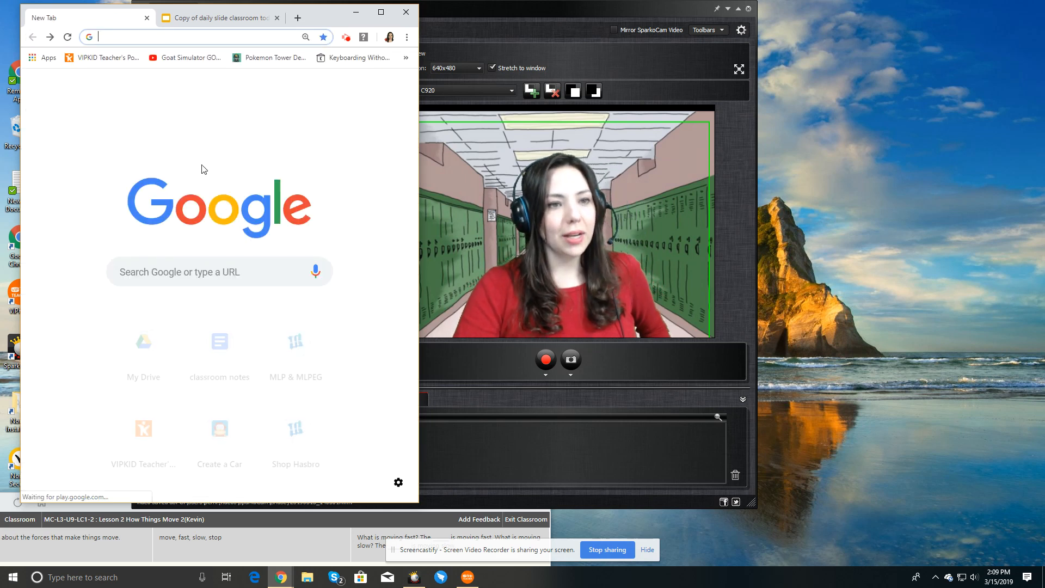
click(367, 92)
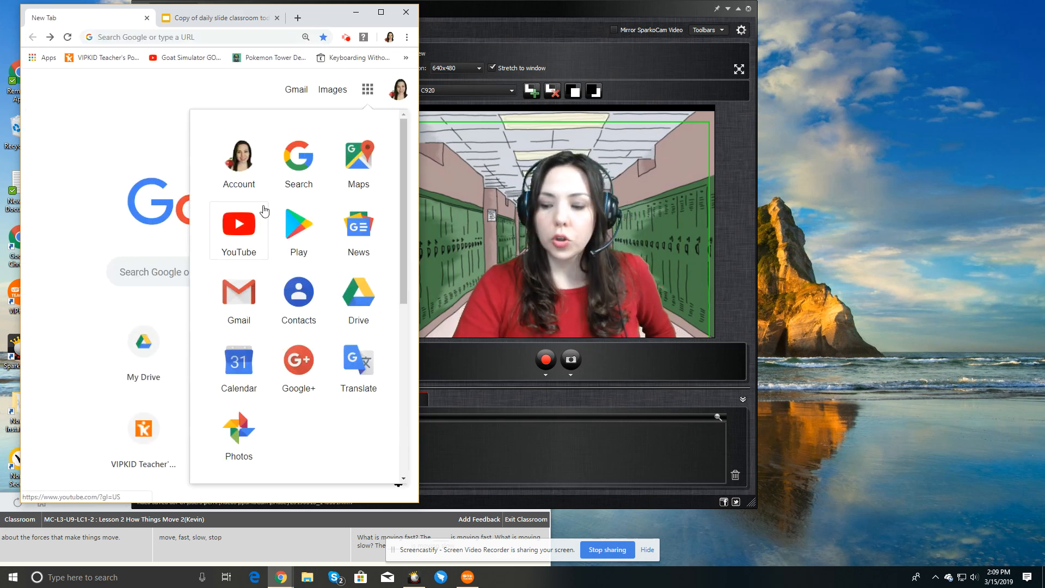
click(358, 291)
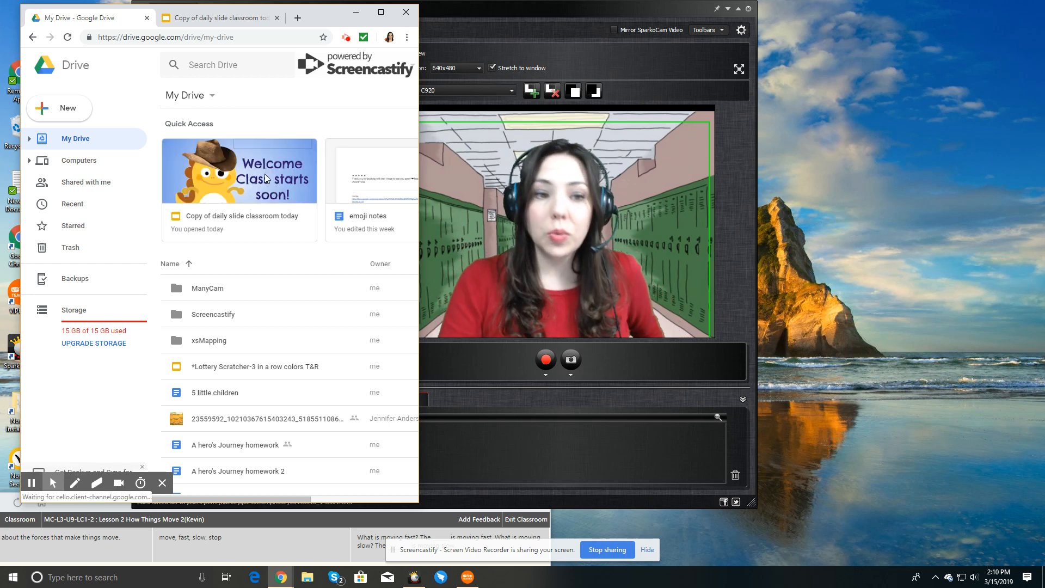
click(239, 170)
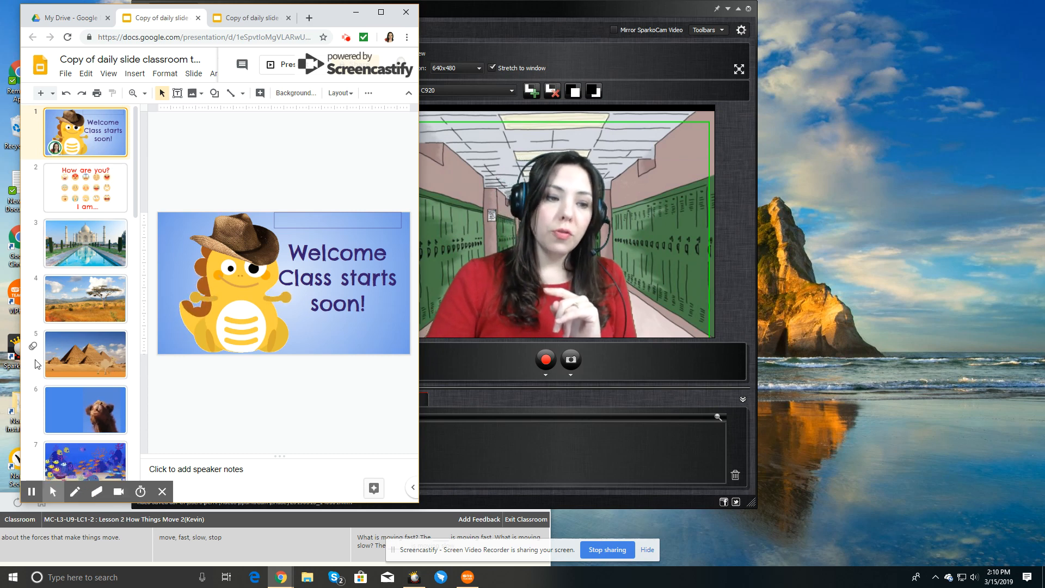
- Step through the 'How are you?' feelings slide to the Taj Mahal slide
click(85, 187)
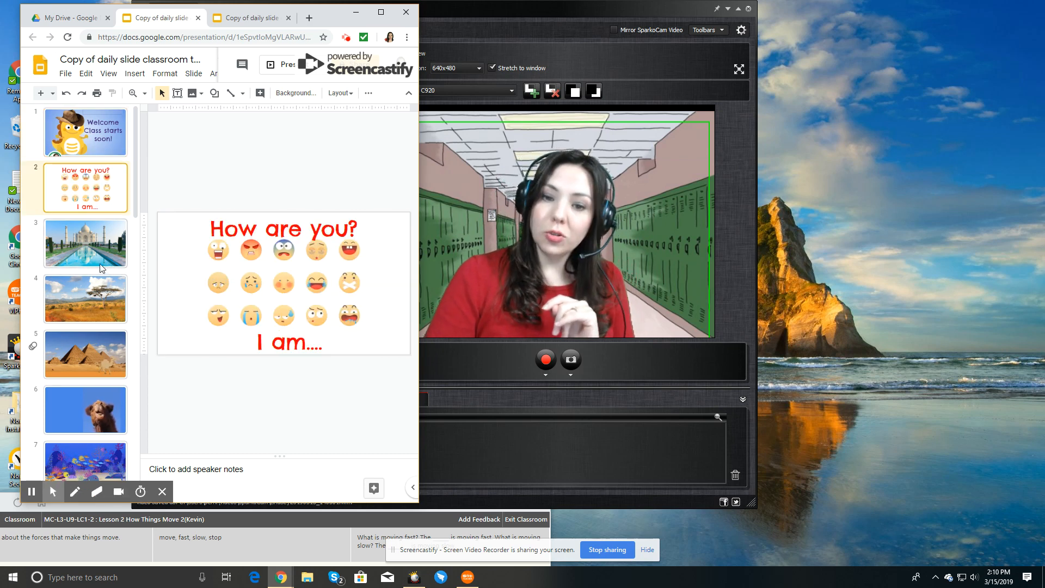
click(85, 244)
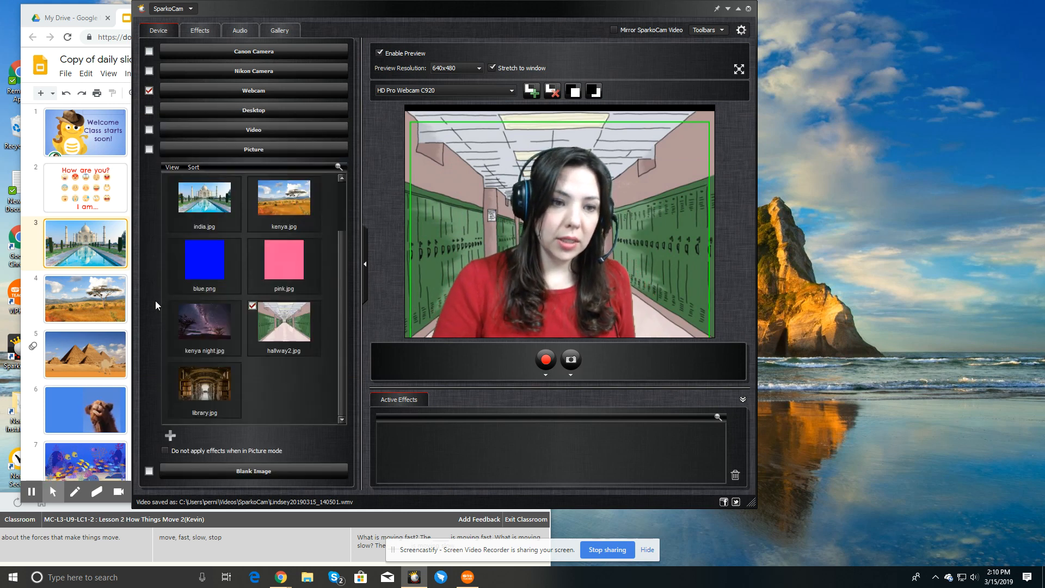
- Try the blue.png picture and Webcam sources, then show the Desktop capture section
click(174, 244)
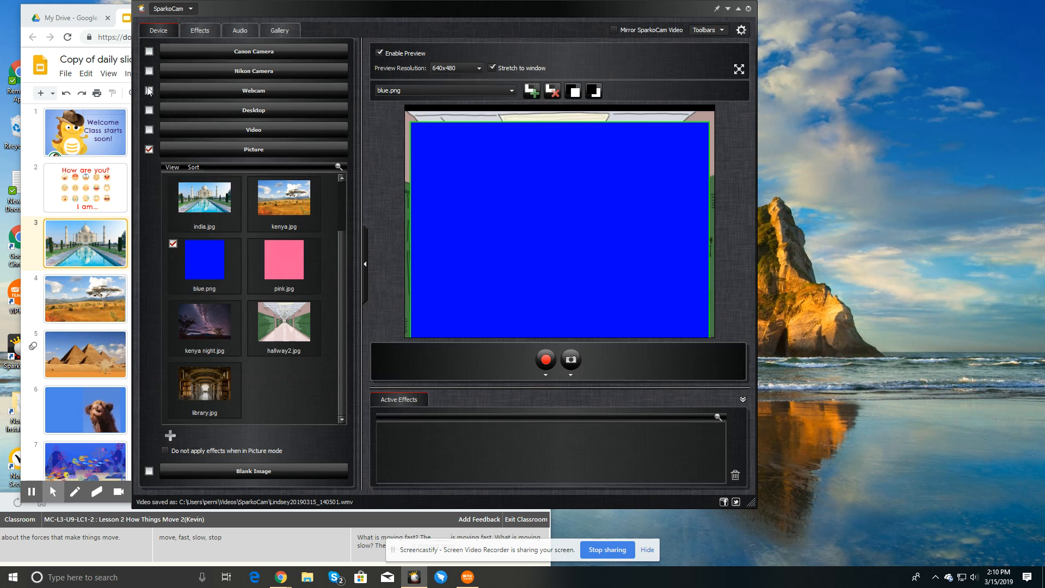
click(149, 91)
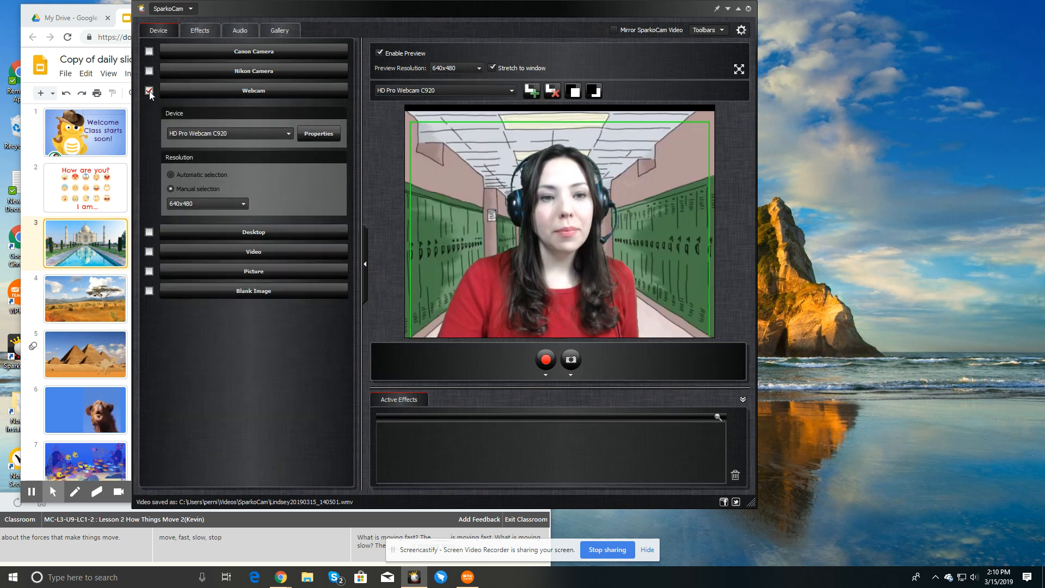
click(150, 149)
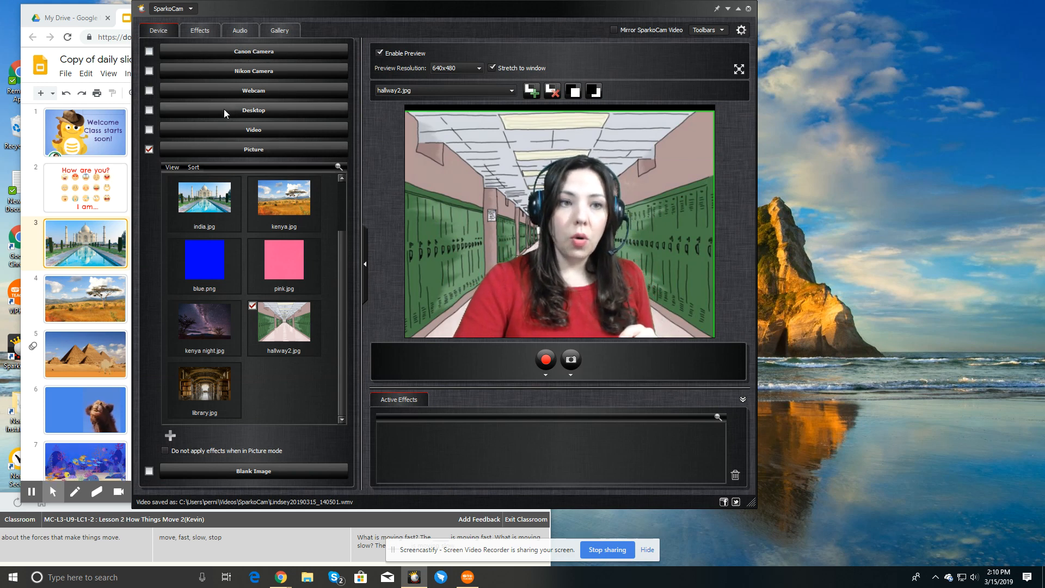
click(253, 110)
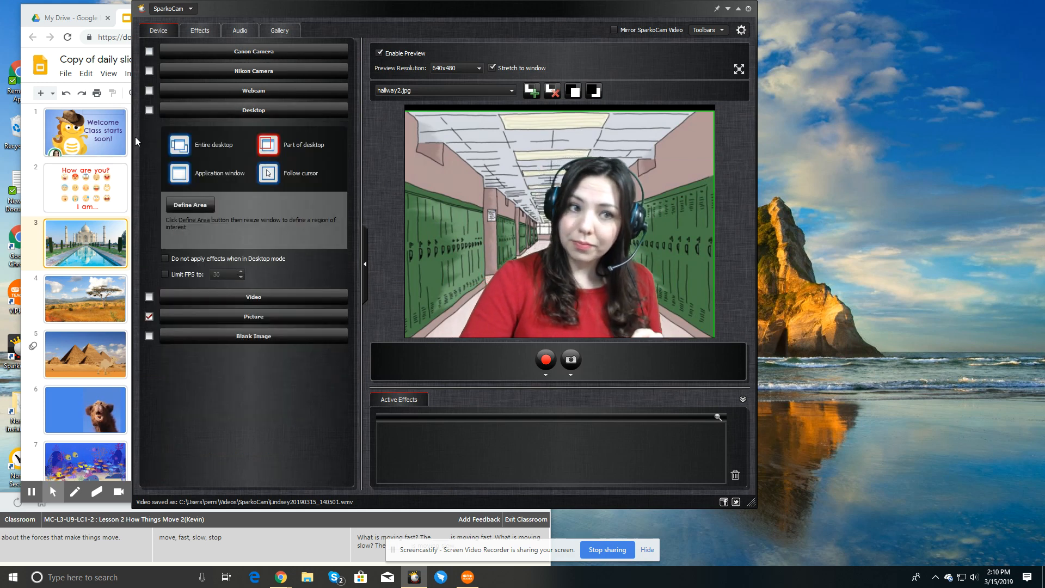
- Capture the part of the desktop covering the Taj Mahal slide as the background
click(190, 204)
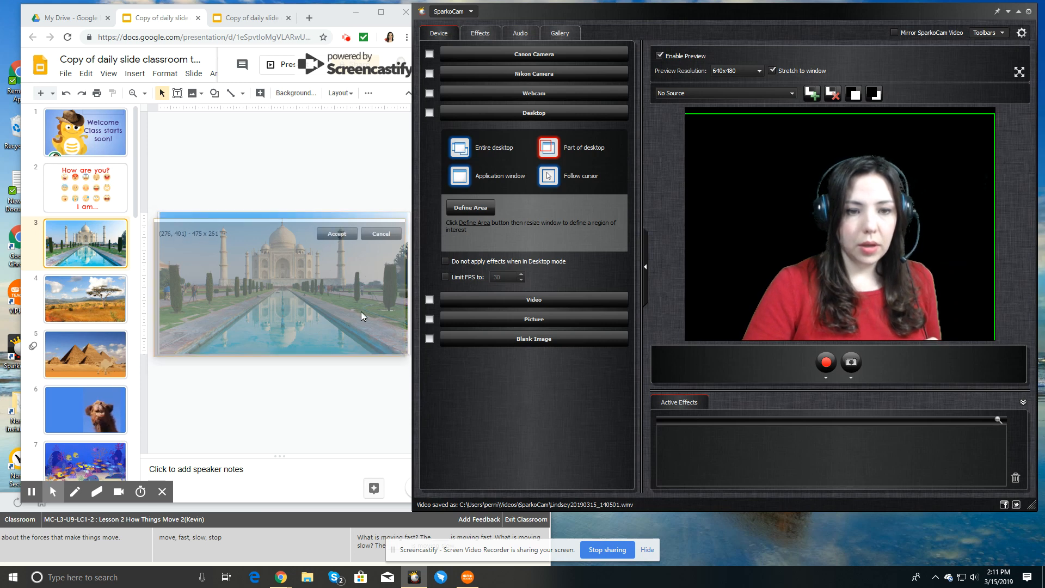
click(336, 234)
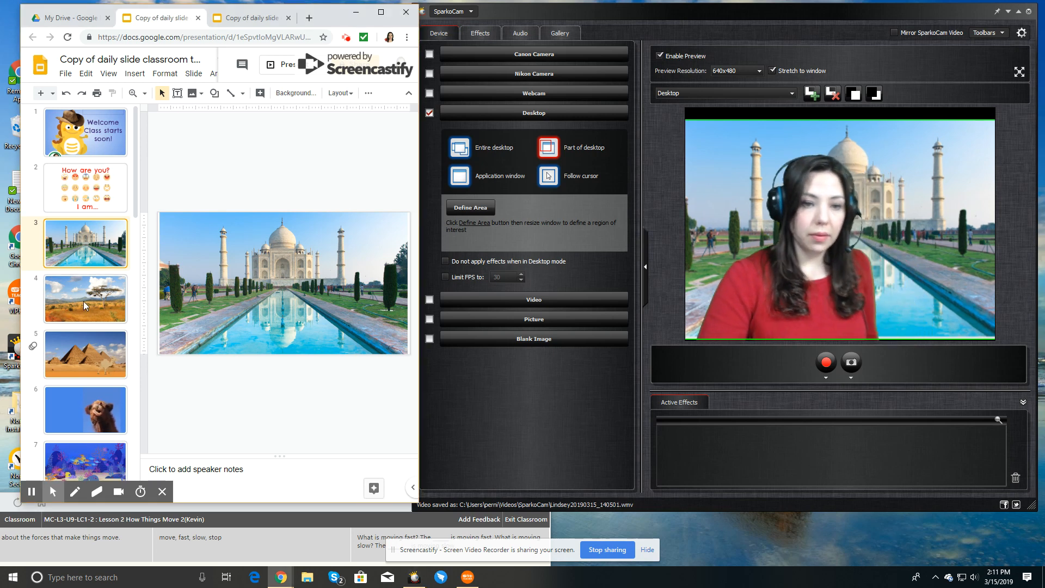
- Flip through the savanna, camel and starry night slides, ending on the school hallway slide
click(85, 299)
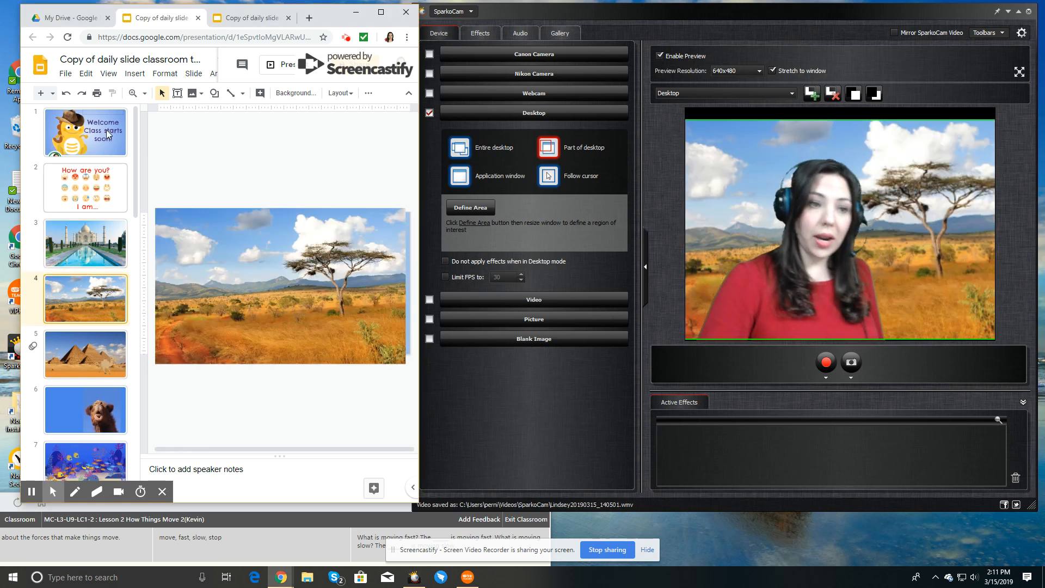
click(85, 354)
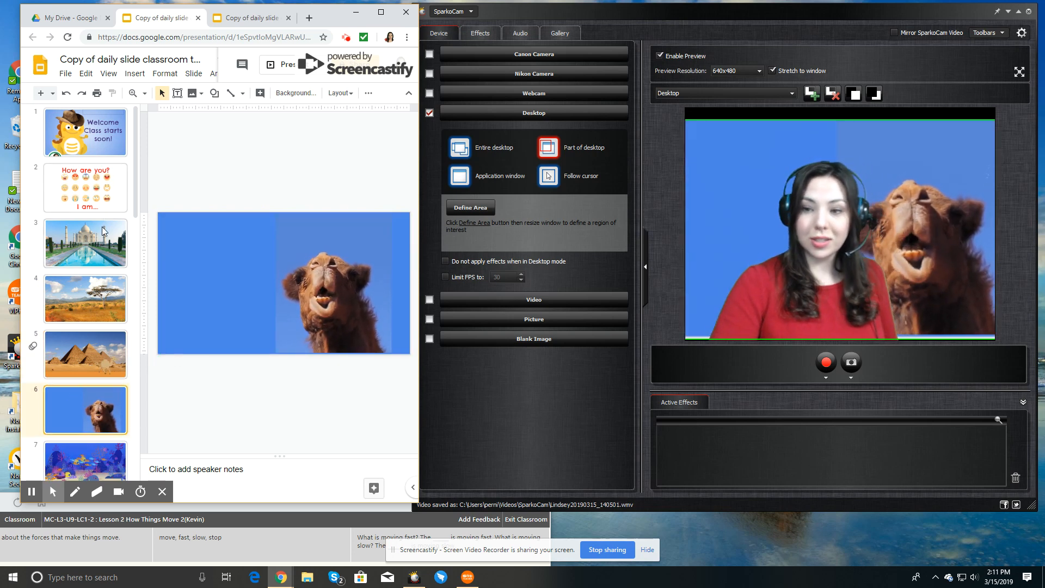
mouse_move(130, 232)
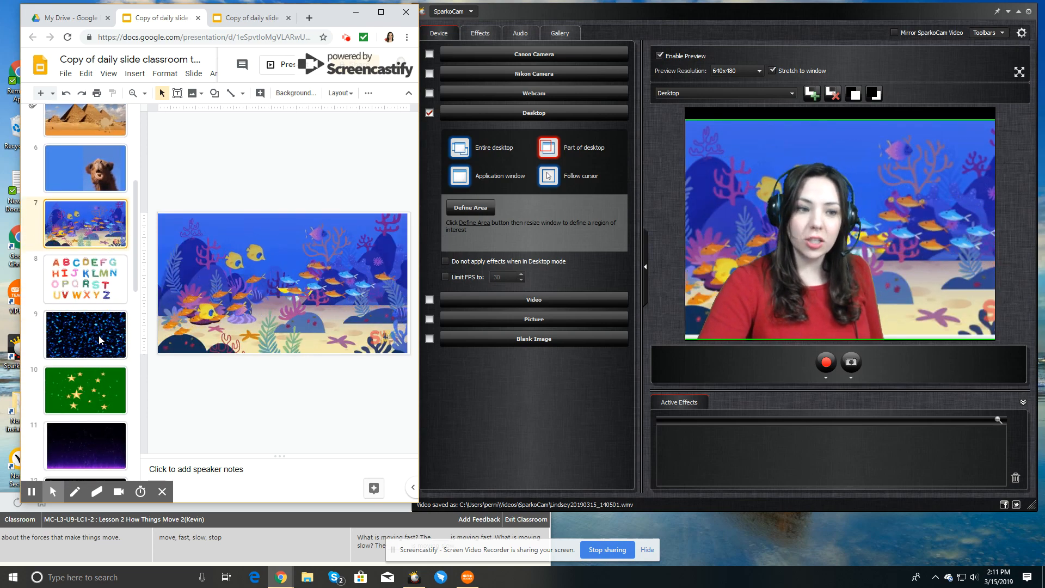
click(85, 335)
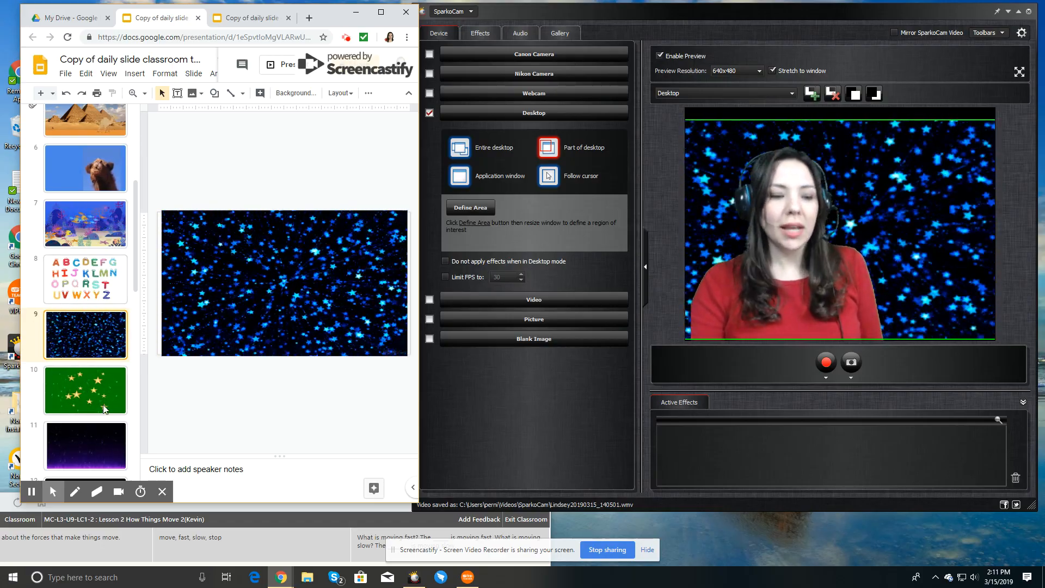
scroll(down, 3)
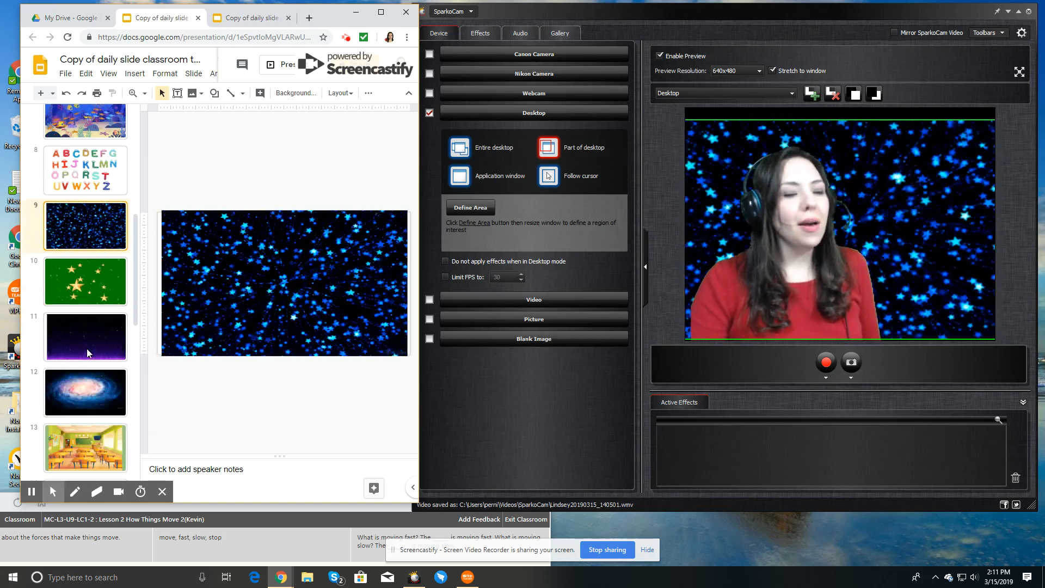
scroll(down, 3)
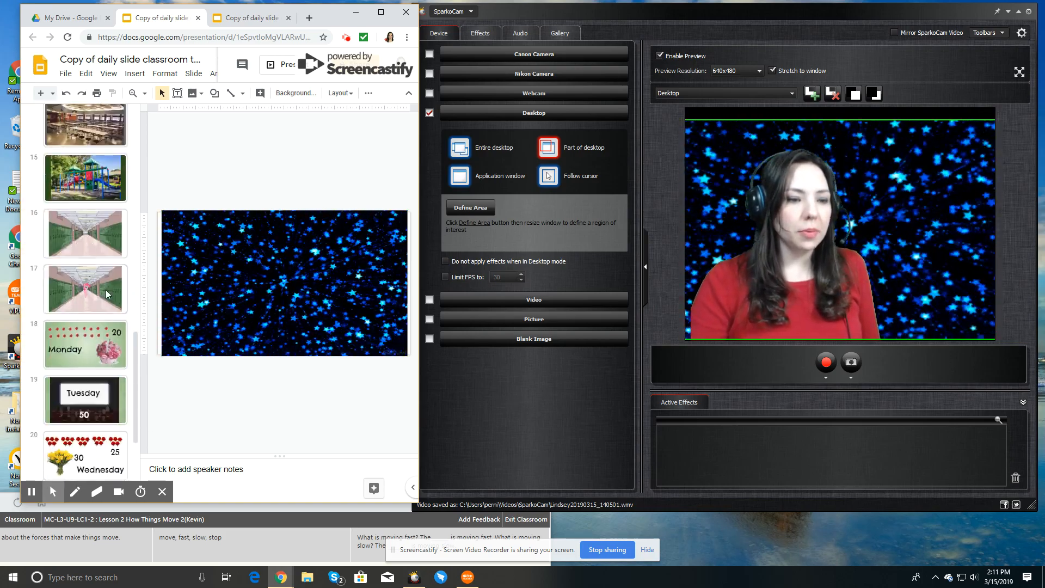
click(85, 233)
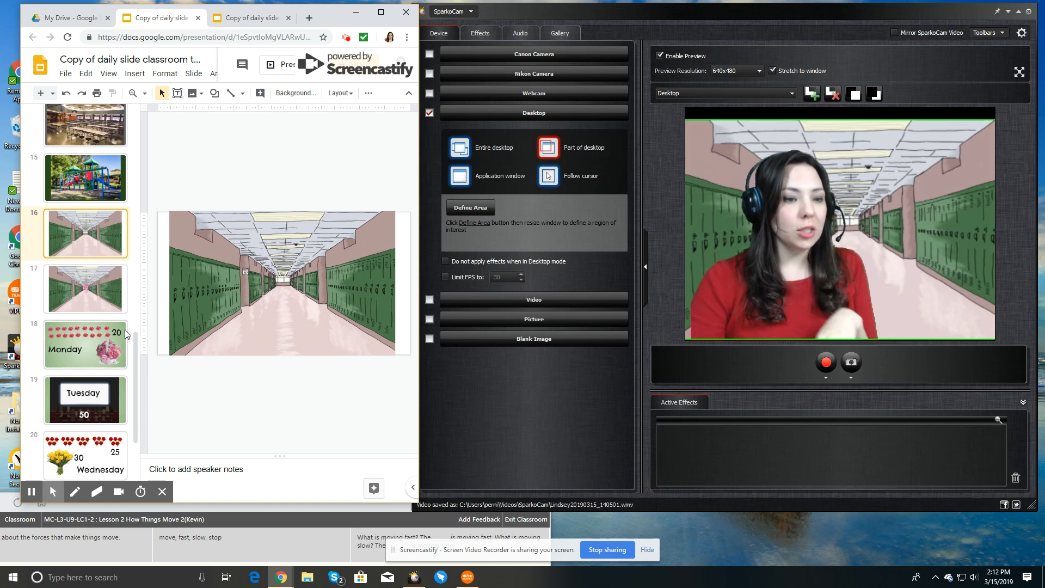
- Show the pink-pony hallway slide, then the Monday slide with pink flowers behind the teacher
click(85, 289)
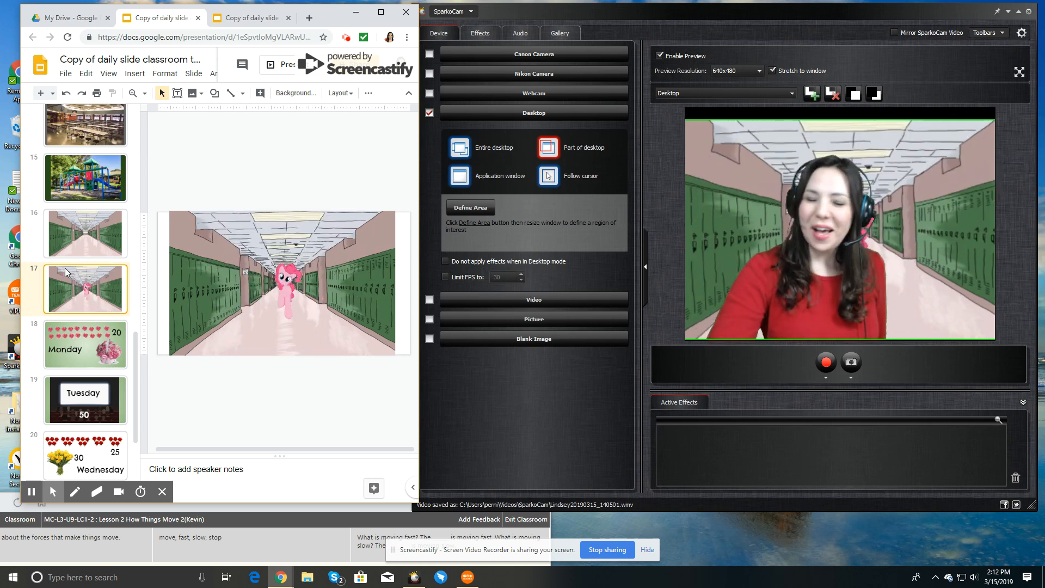
click(85, 344)
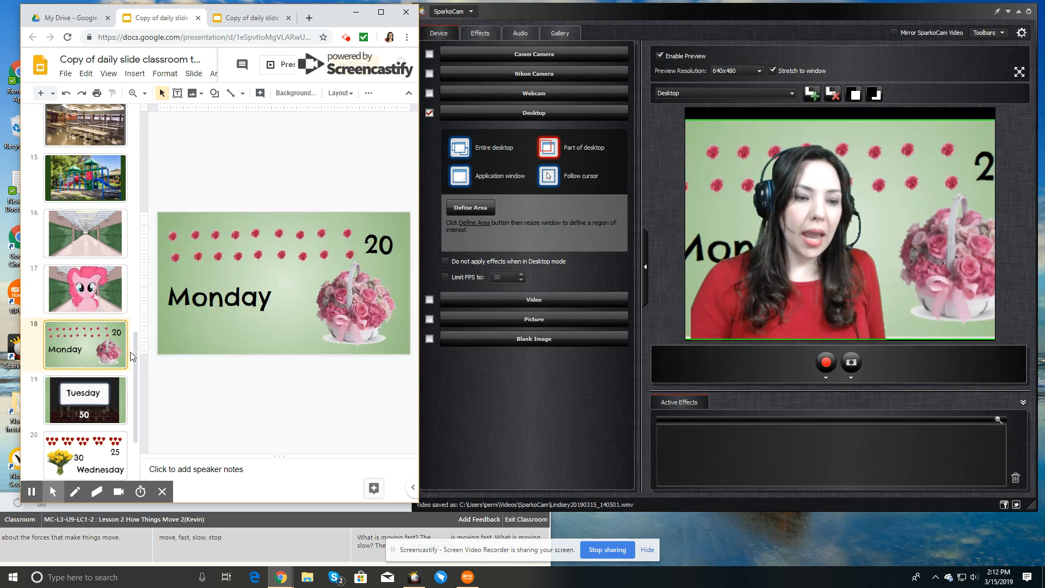
click(85, 178)
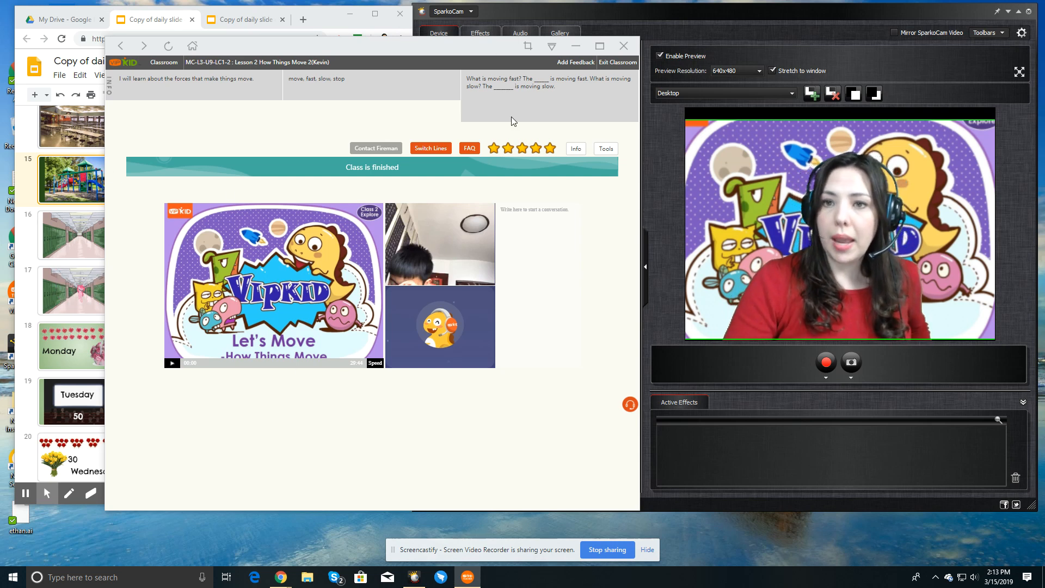
- Move the SparkoCam window to the right edge beside the VIPKID classroom window
click(437, 32)
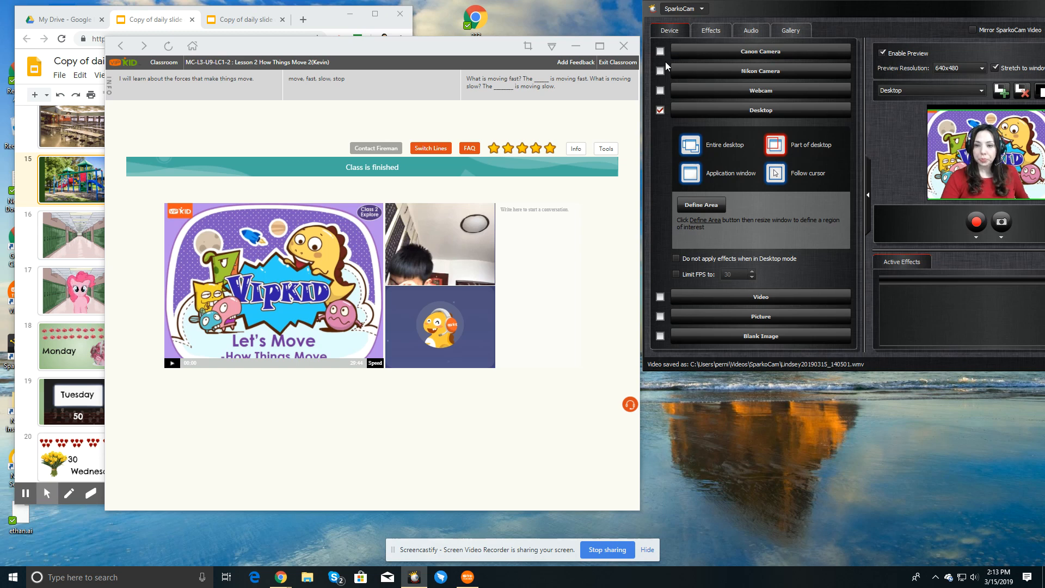
mouse_move(198, 447)
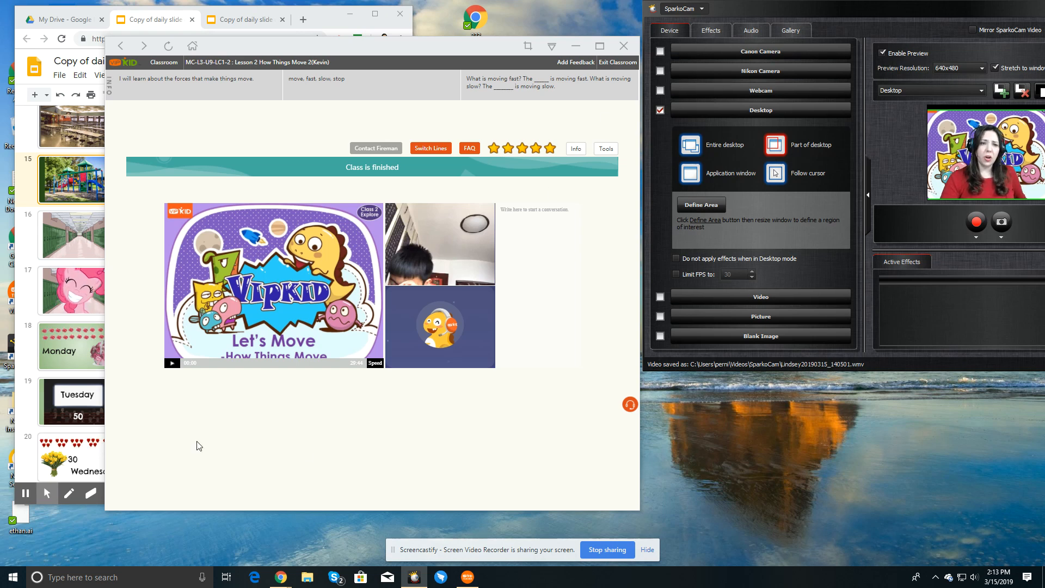